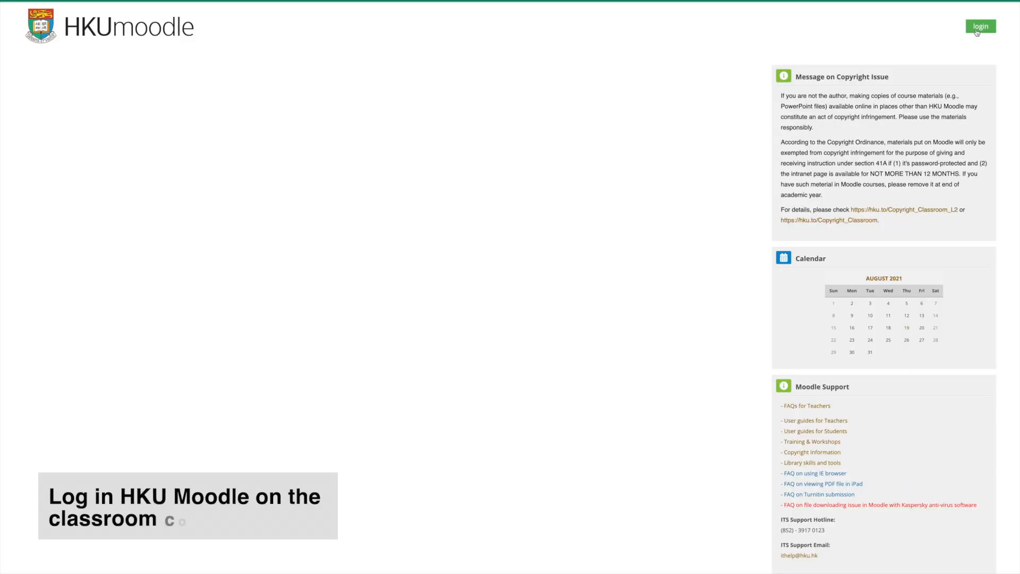
Step: Log in to HKU Moodle and enter the Zoom Test Course
left_click(980, 25)
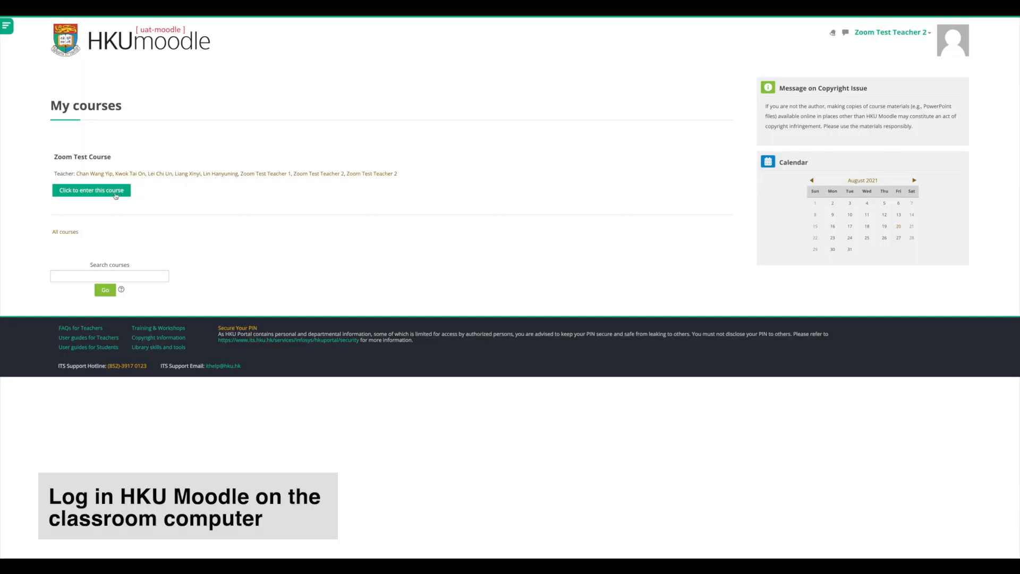
left_click(92, 190)
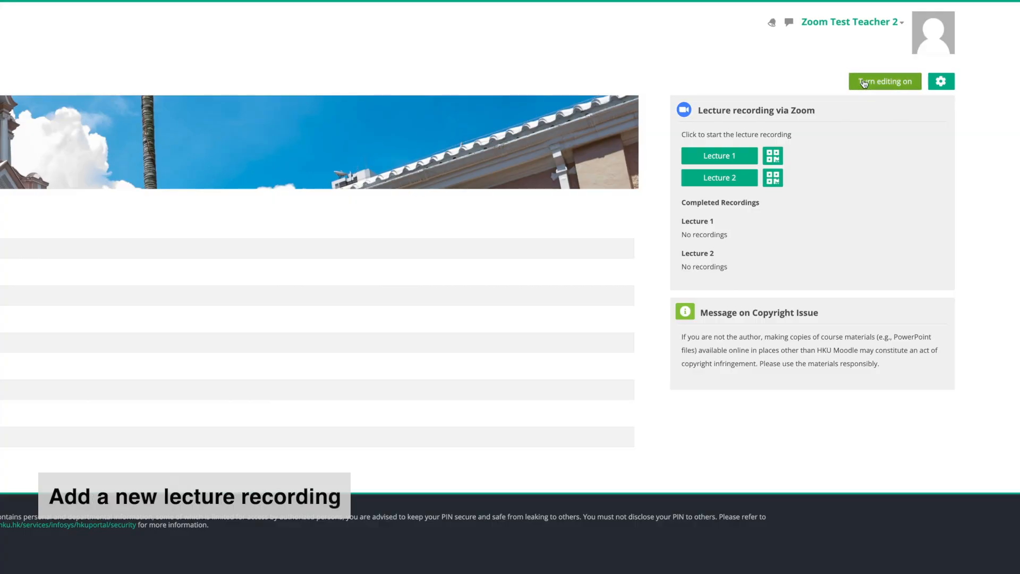
Step: Turn editing on and create a new lecture recording meeting titled 'Tutorial 2'
left_click(884, 81)
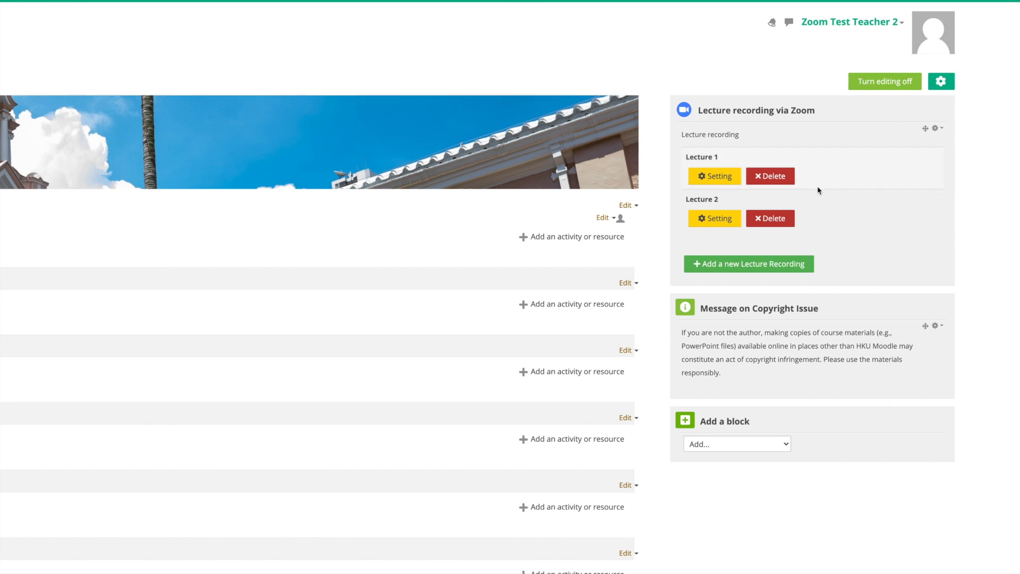
left_click(748, 264)
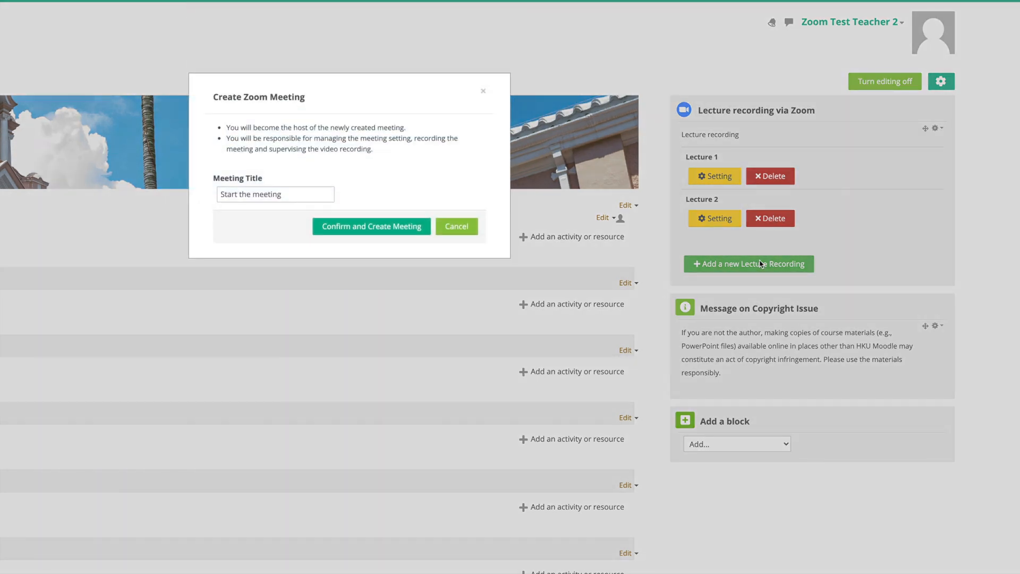
left_click(274, 193)
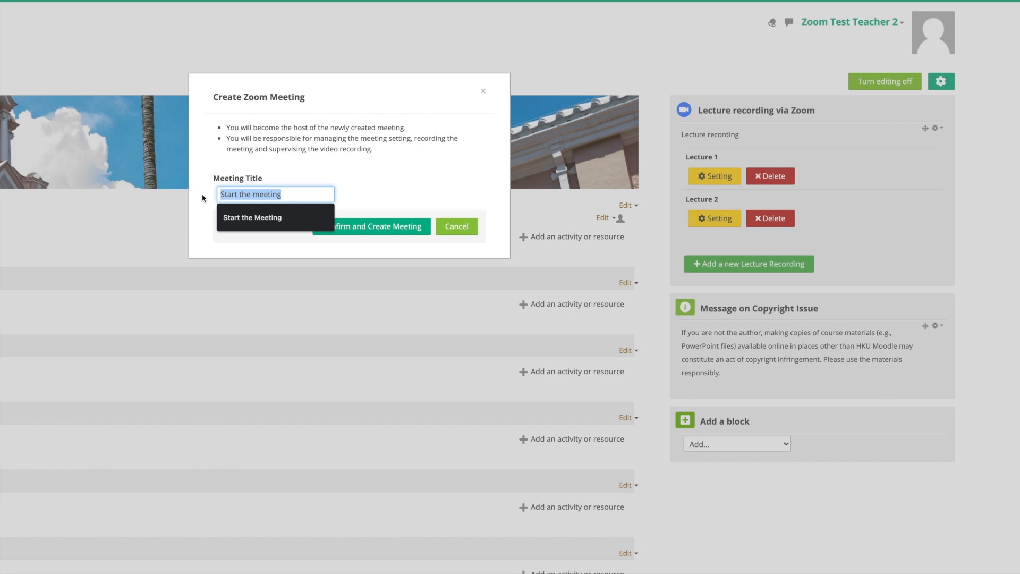
type("Tutorial 2")
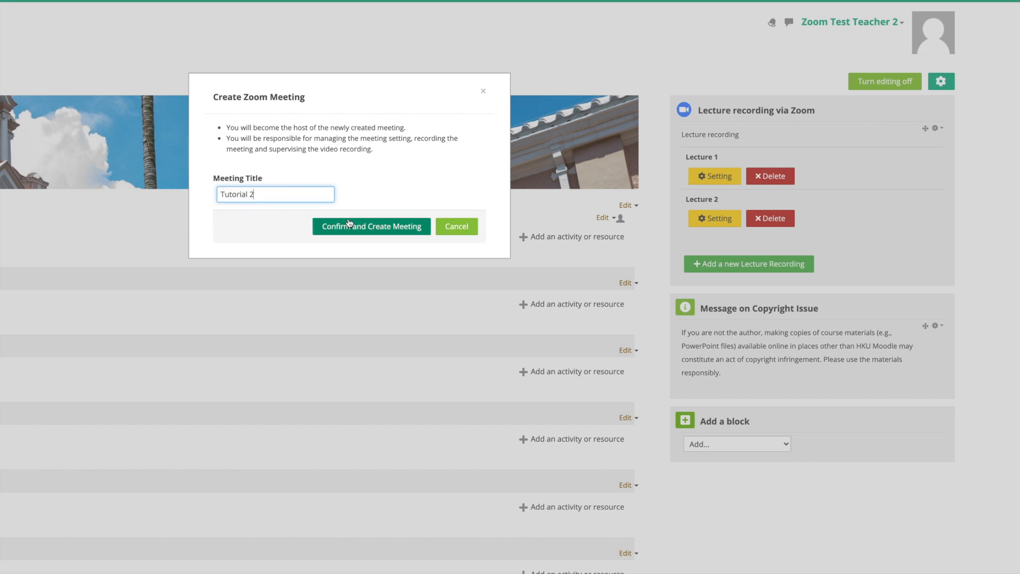
left_click(372, 225)
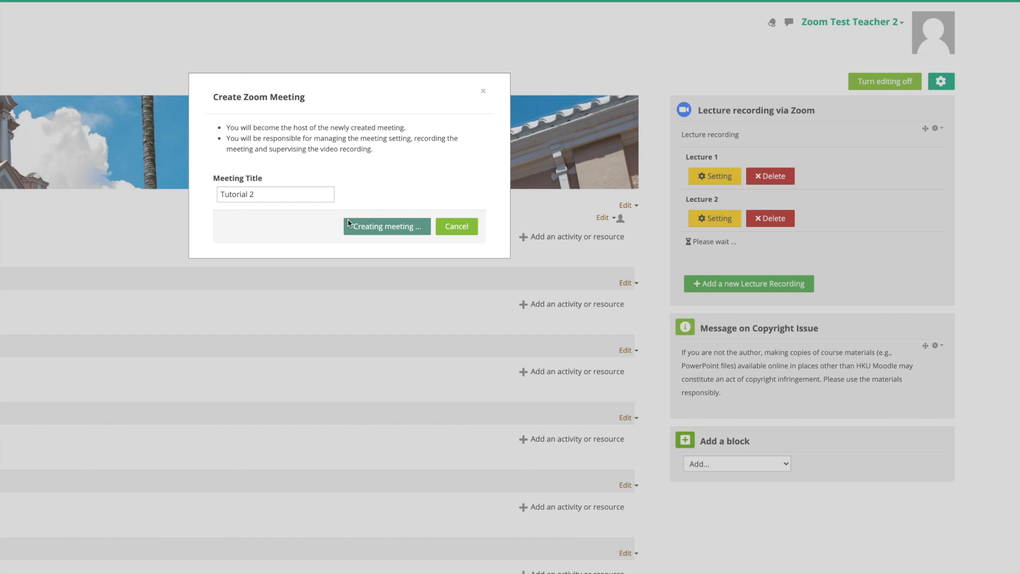
Step: Add another lecture recording with a title starting 'Le' and confirm its creation
left_click(385, 226)
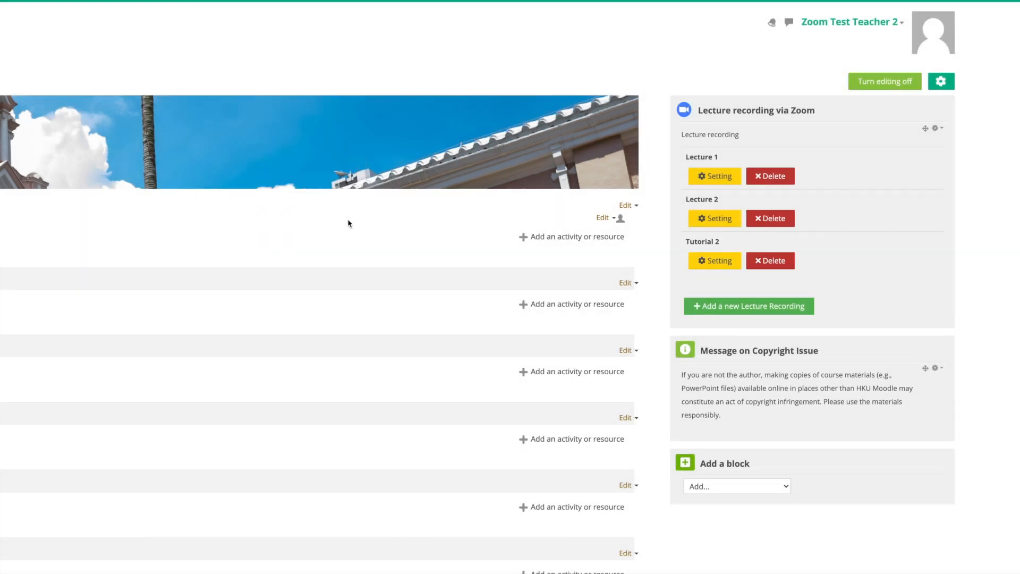
left_click(748, 306)
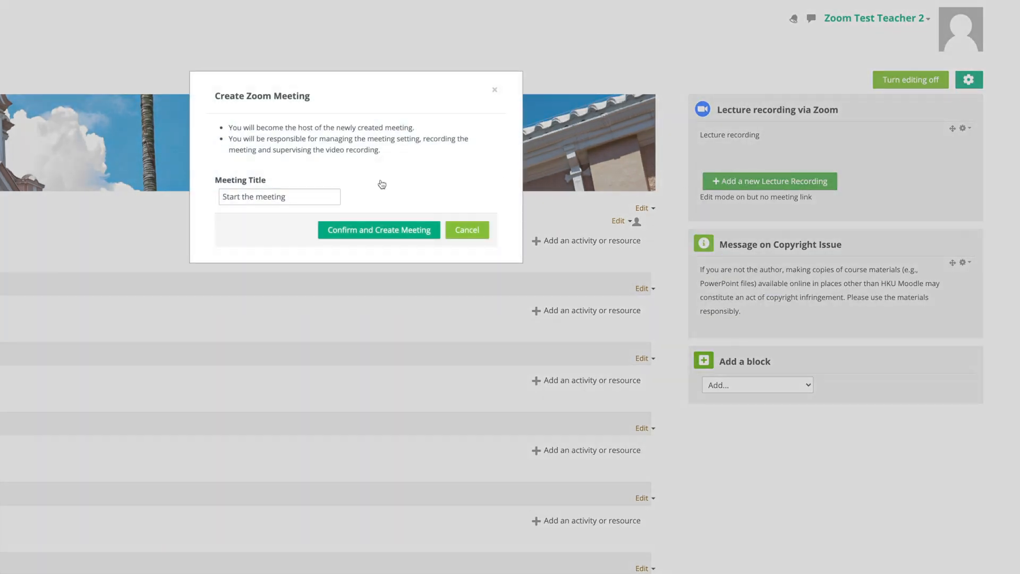
type("Lecture recording")
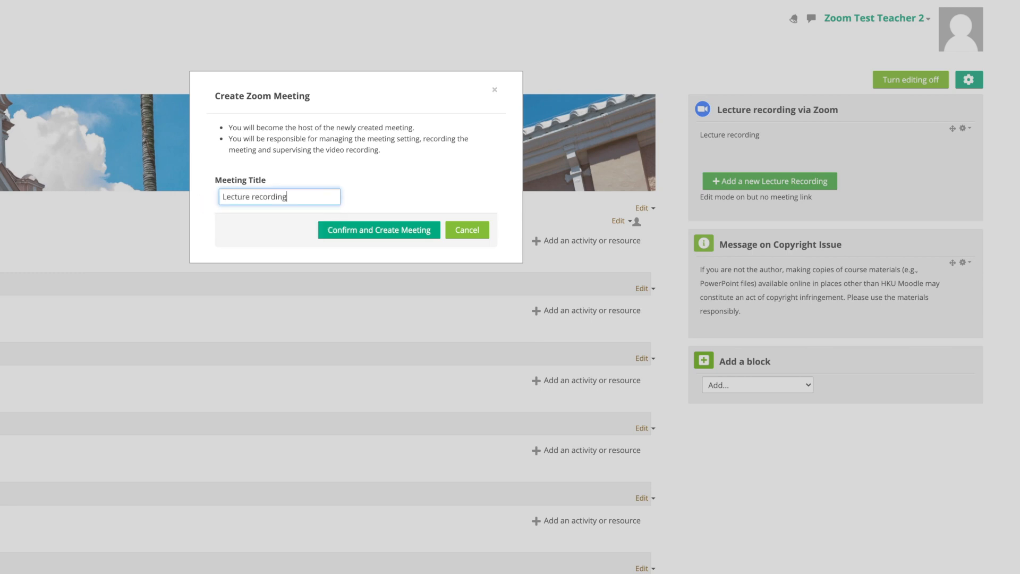
left_click(379, 230)
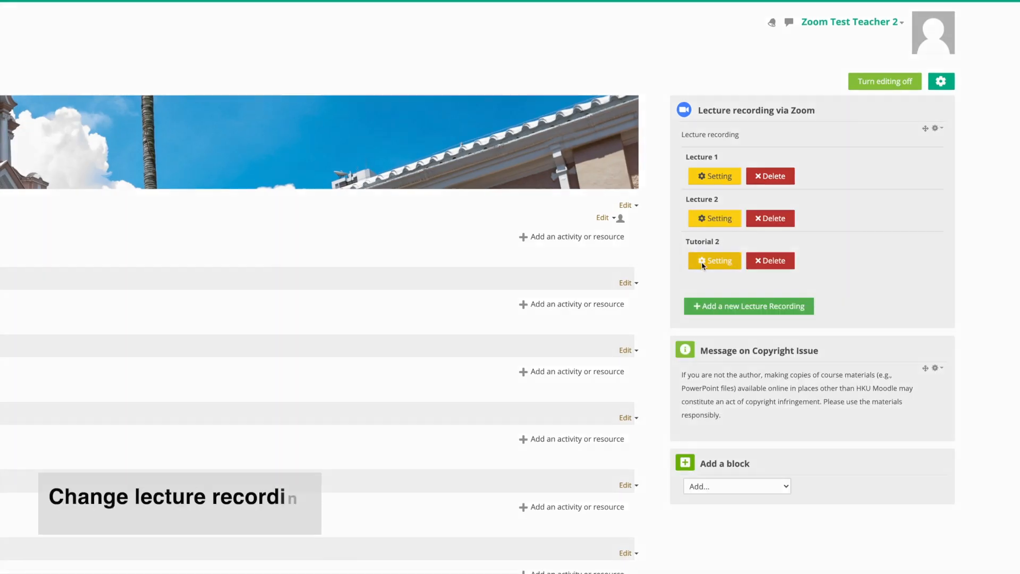
Step: Rename the Tutorial recording and move it to the second sort position, then save
left_click(714, 260)
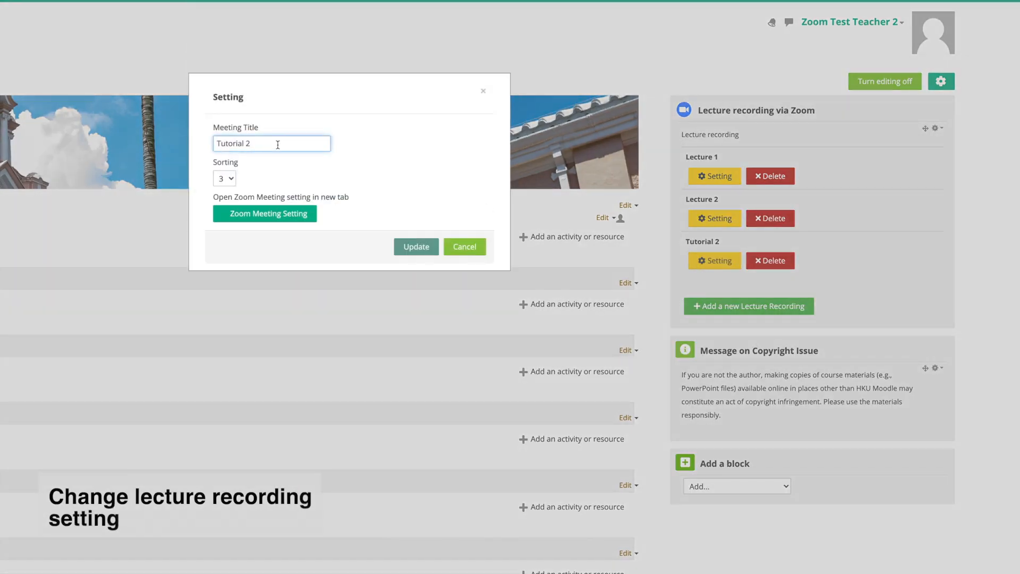
left_click(225, 179)
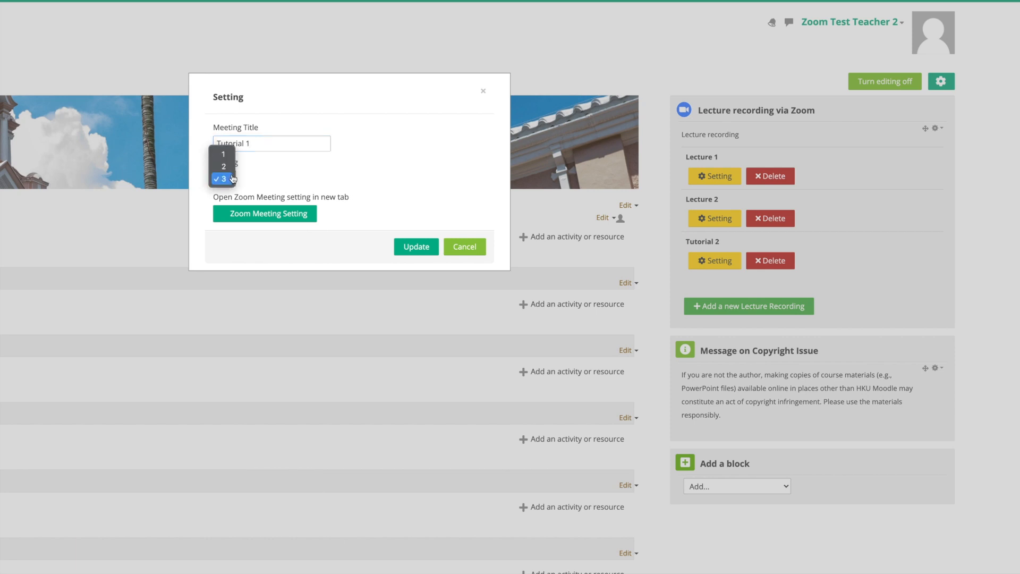
left_click(223, 165)
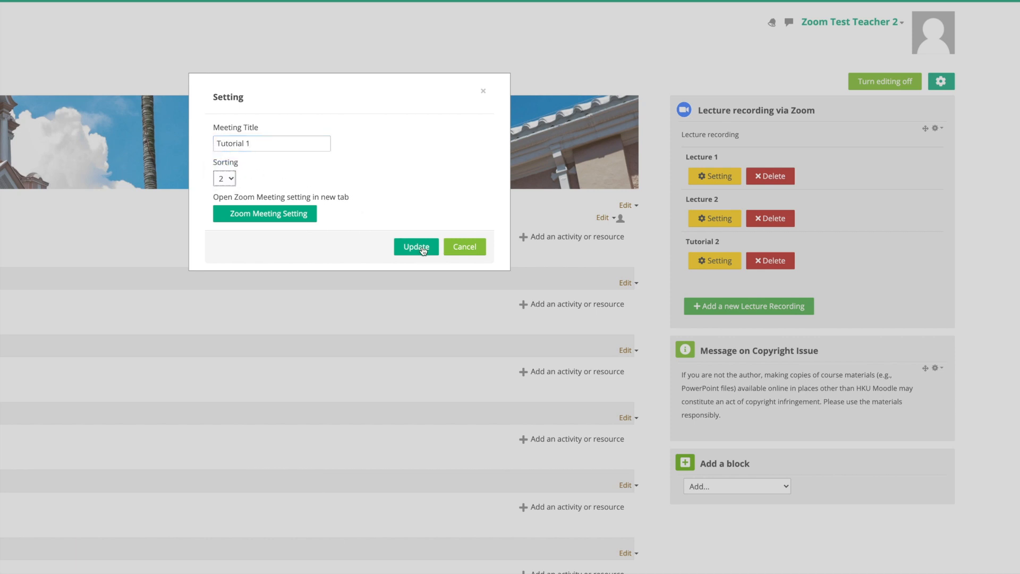
left_click(415, 246)
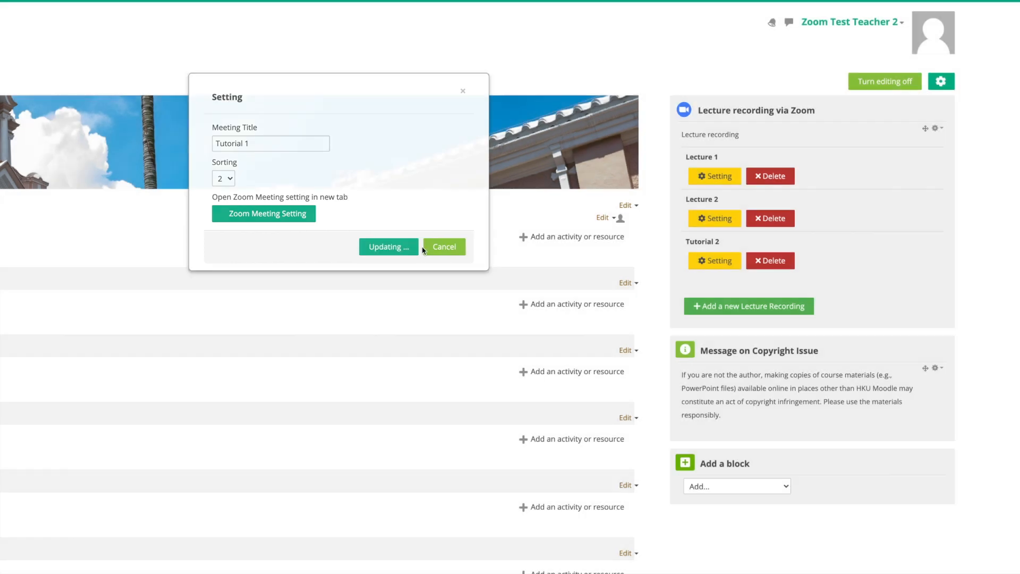
left_click(388, 245)
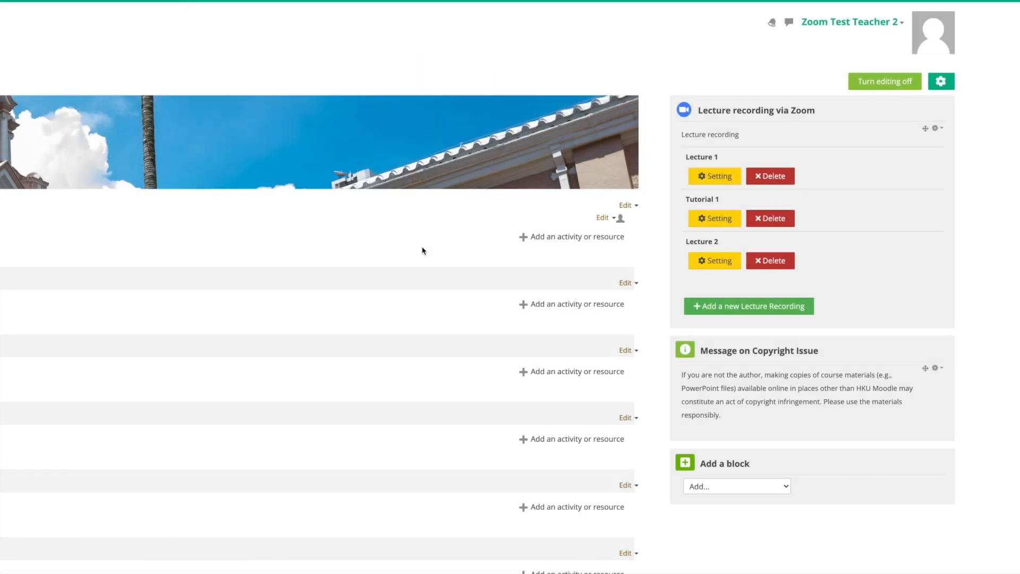
Step: Delete the Lecture 2 meeting so only Lecture 1 and Tutorial 1 remain
left_click(769, 260)
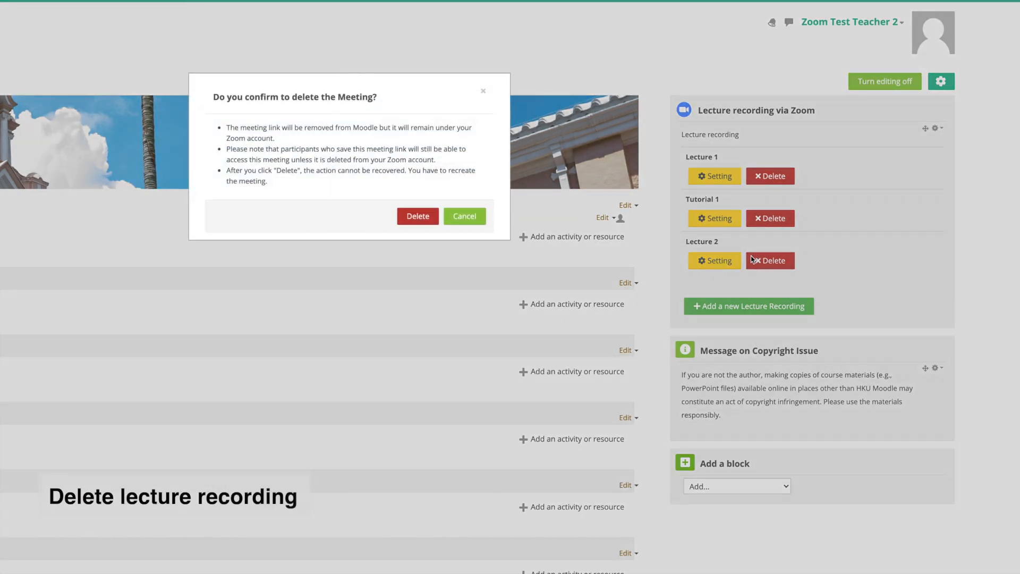
left_click(417, 215)
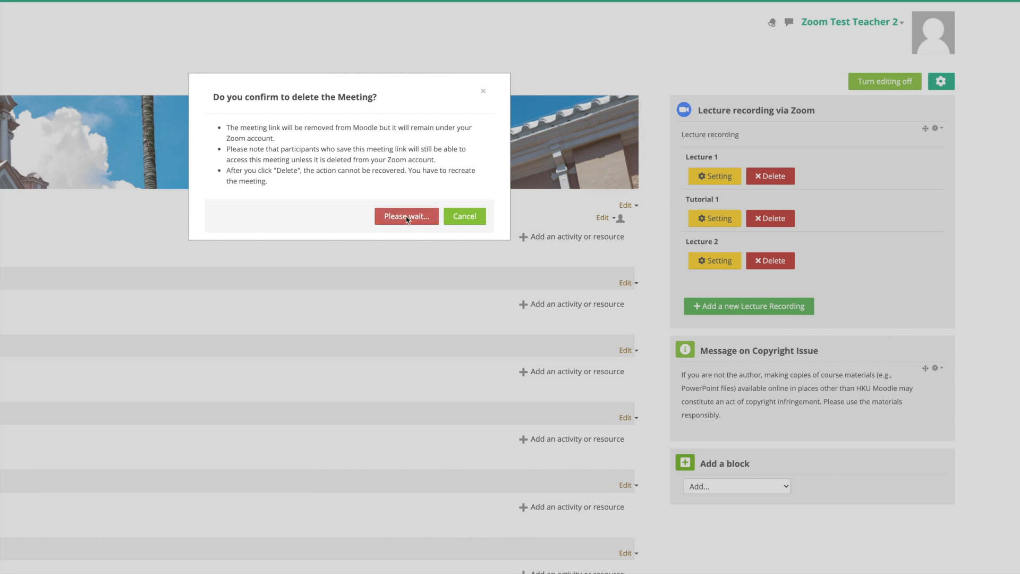
left_click(406, 216)
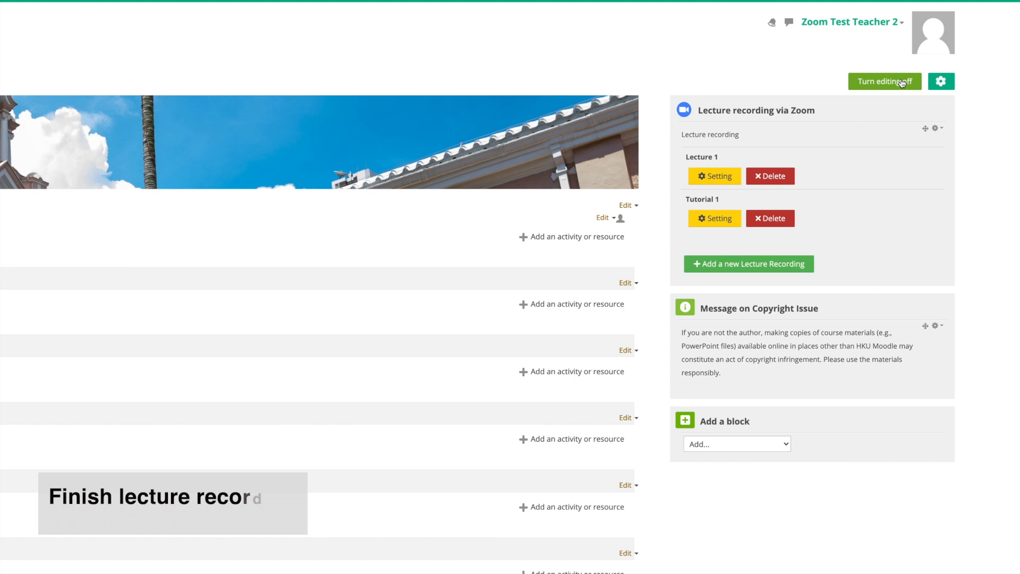
Step: Turn editing off and launch the Lecture 1 meeting from the Zoom block
left_click(883, 82)
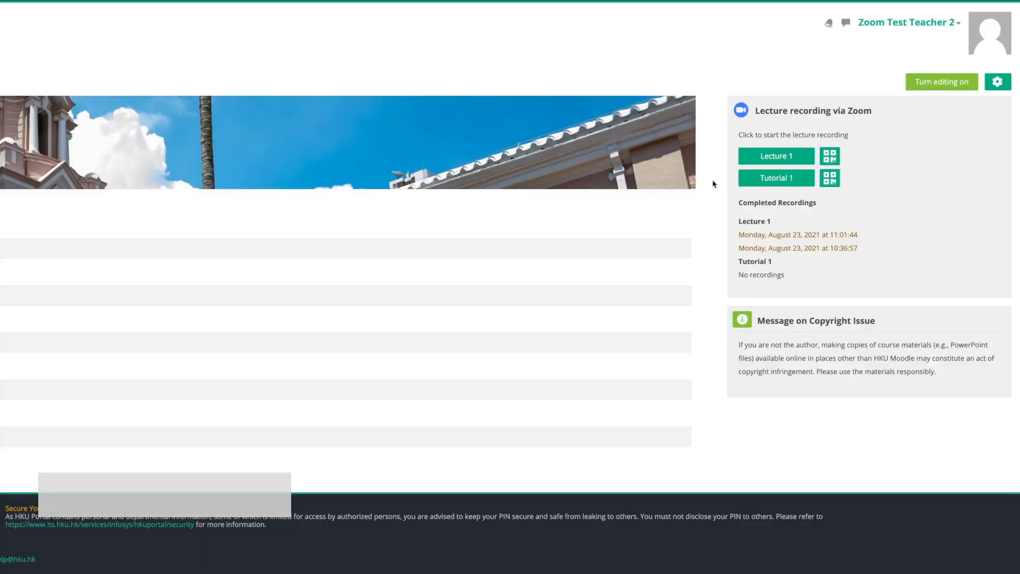
left_click(776, 155)
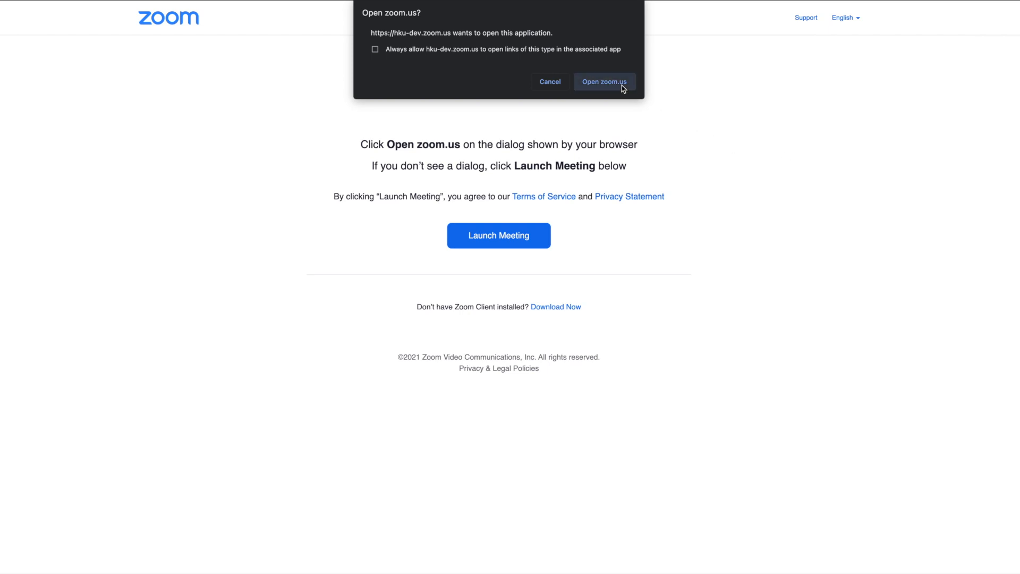
Step: Let the browser open the Zoom app and start the meeting with video and microphone on
left_click(604, 82)
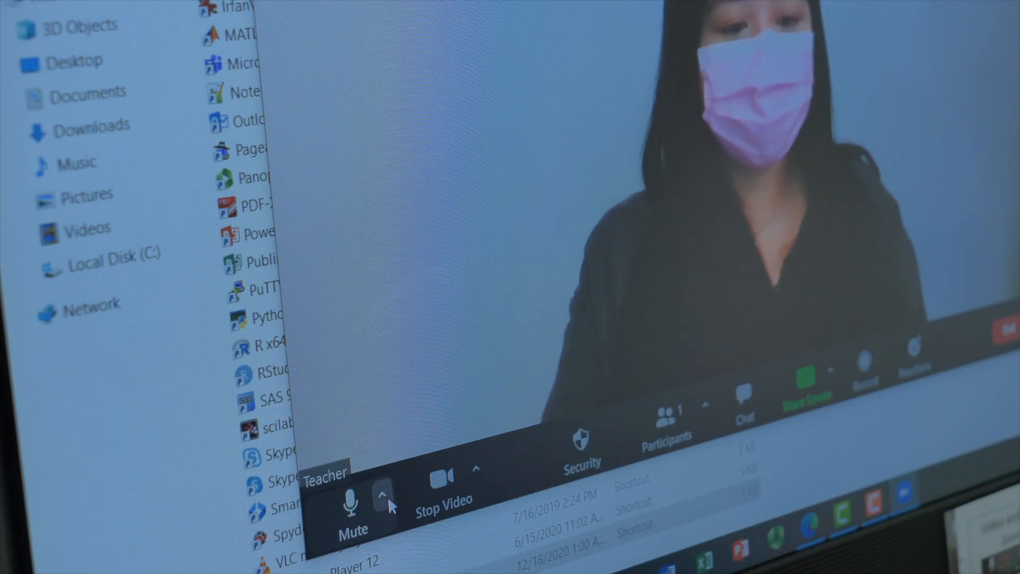
left_click(382, 497)
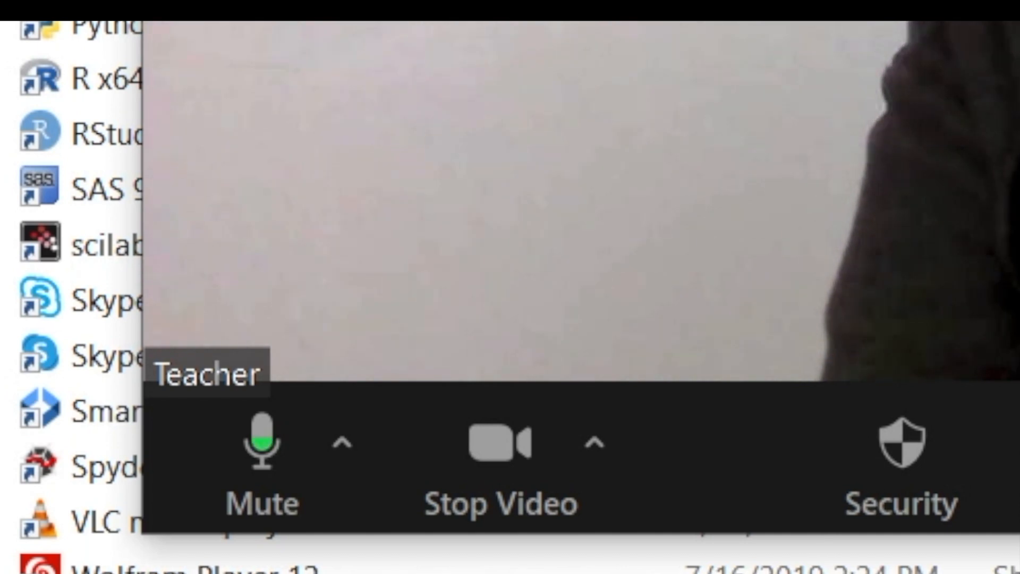
Step: Share the screen during class and stop sharing
left_click(575, 549)
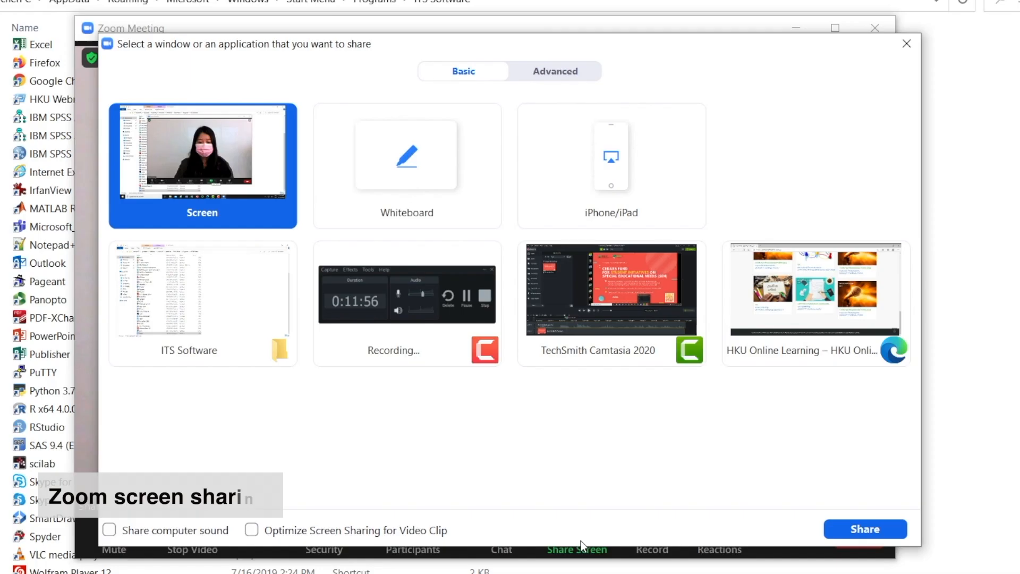
left_click(814, 296)
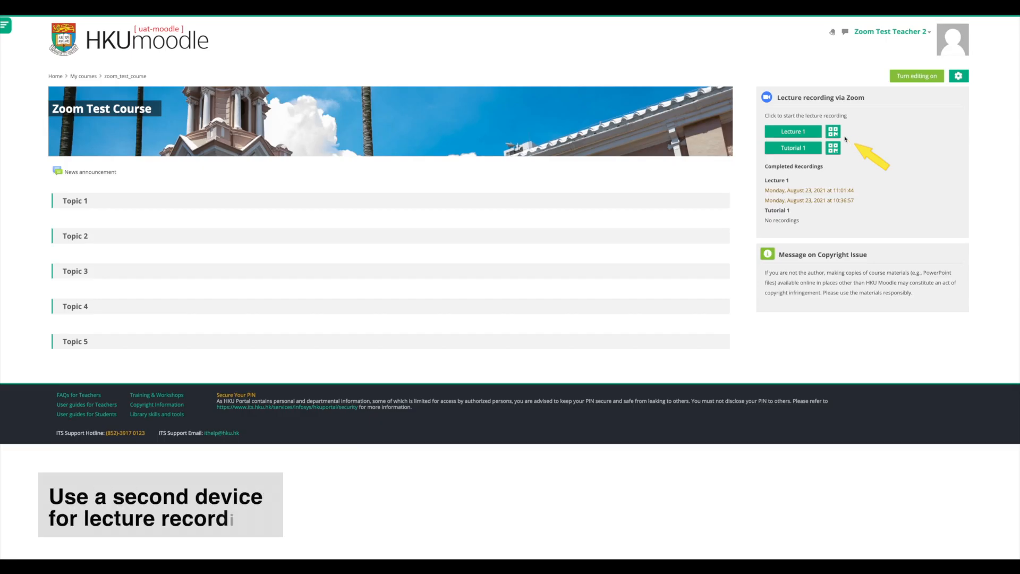
left_click(833, 132)
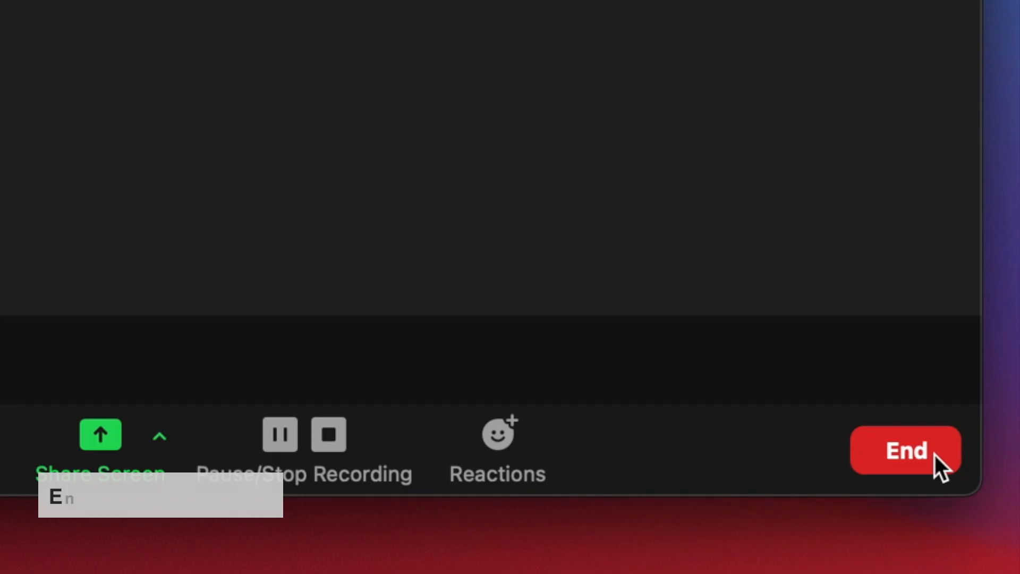
Step: End the Zoom meeting for all participants
left_click(905, 451)
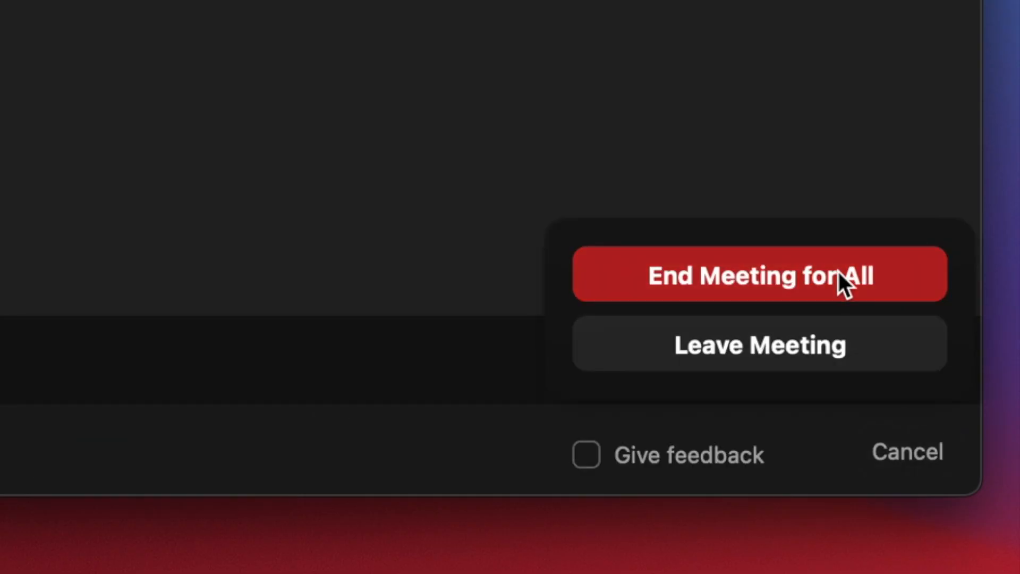
left_click(759, 274)
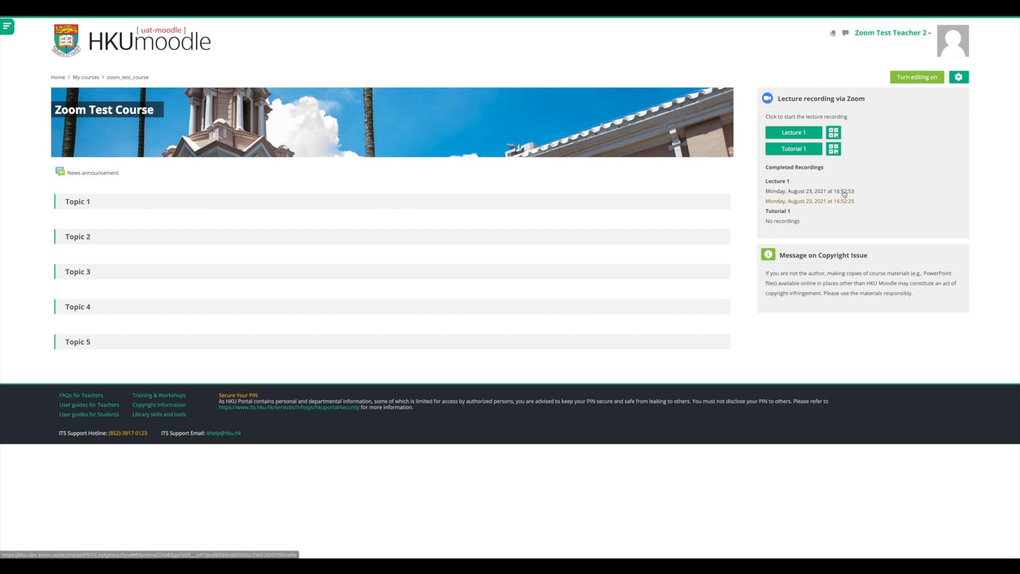
Step: Open the latest Lecture 1 recording and dismiss the Set Playback Range notice
left_click(809, 191)
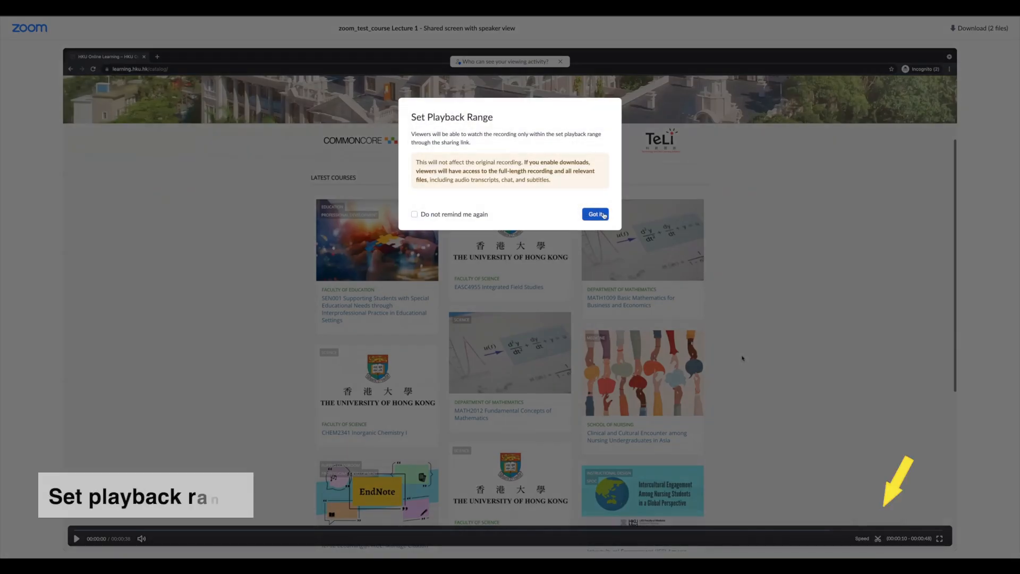
left_click(595, 214)
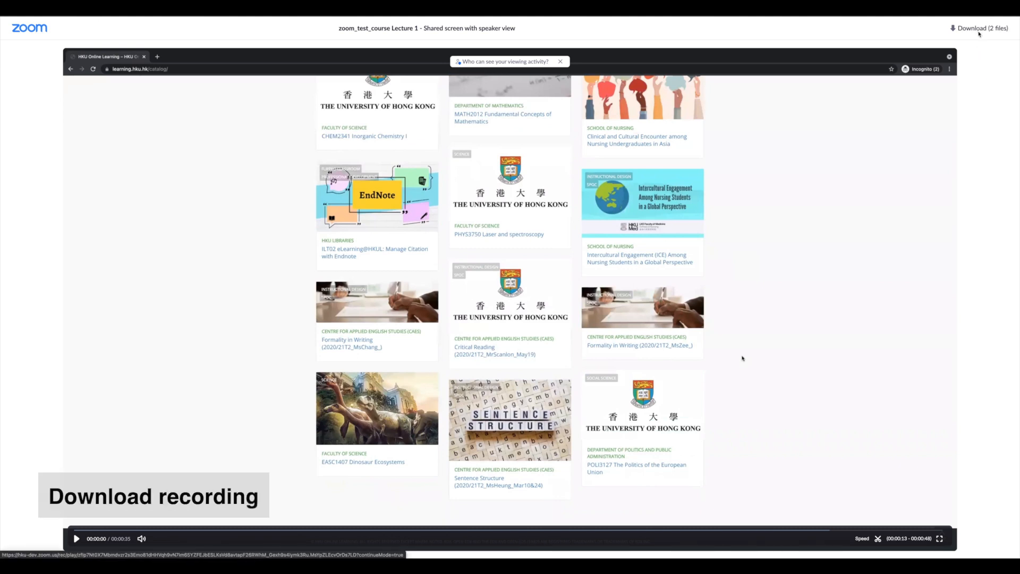
Step: Download the recording's 2 files and save them to the Downloads folder
left_click(980, 28)
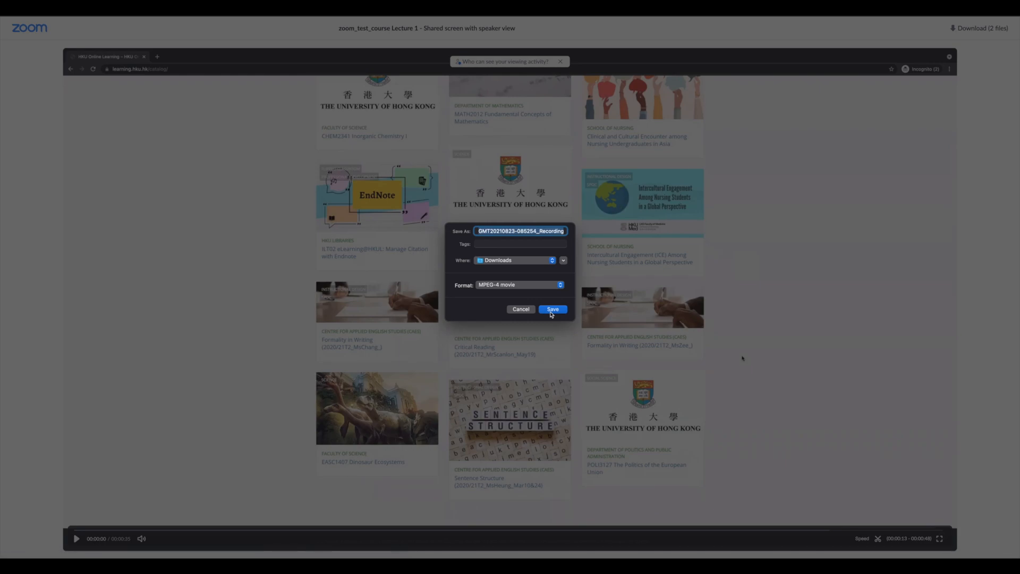
left_click(552, 309)
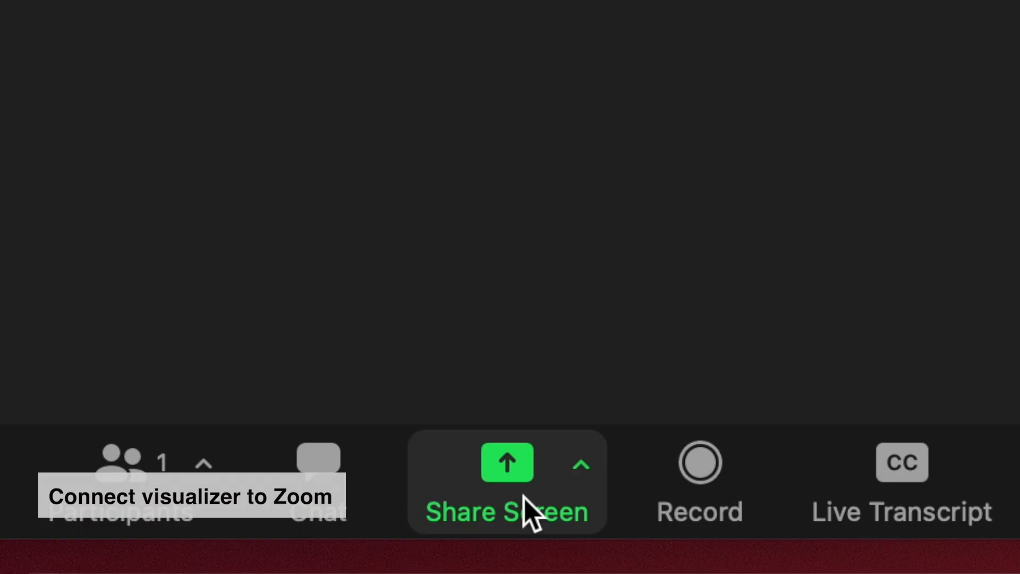
Step: Choose 'Content from 2nd Camera' under Advanced share options for the visualizer
left_click(506, 462)
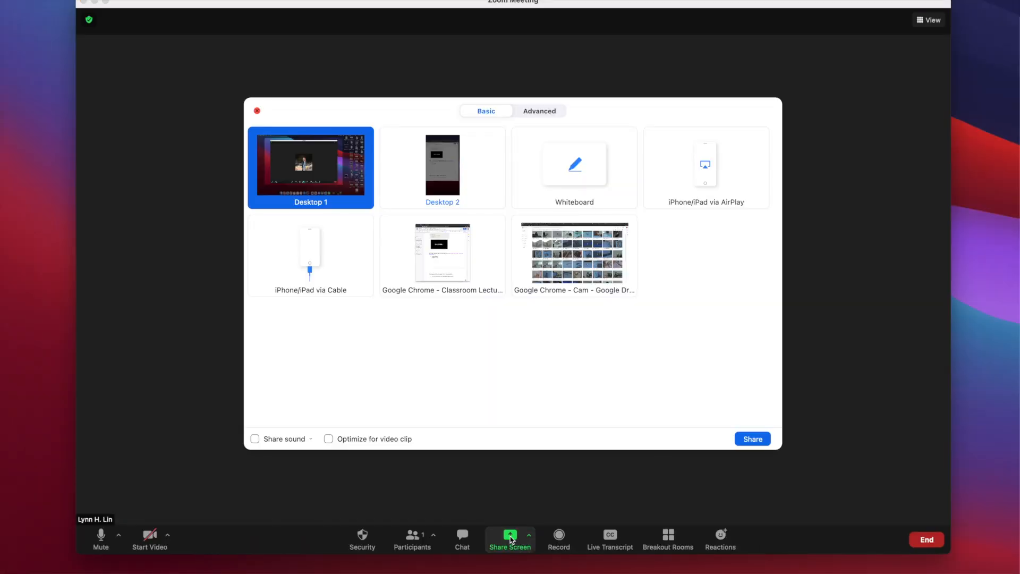
left_click(540, 111)
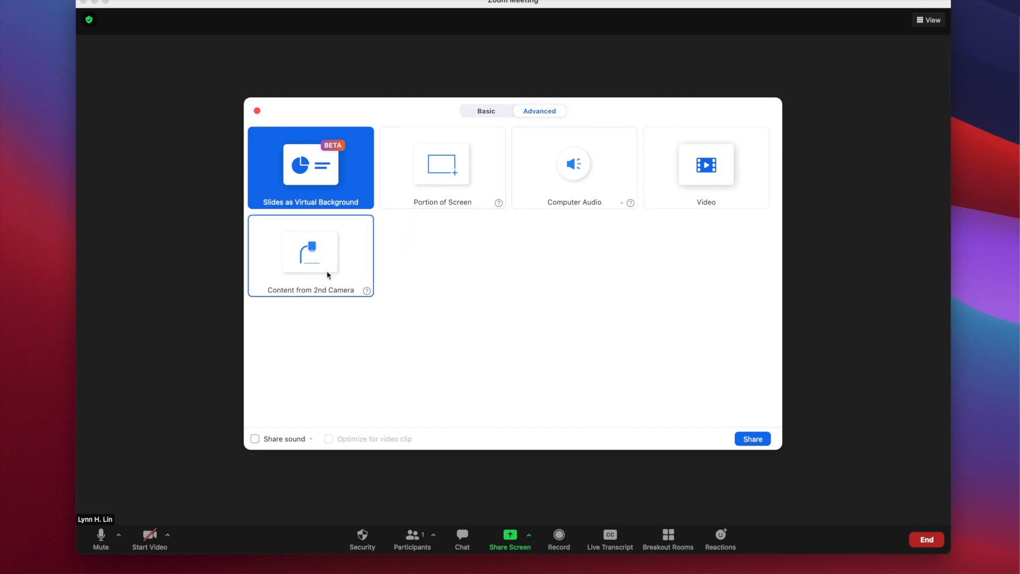
left_click(309, 255)
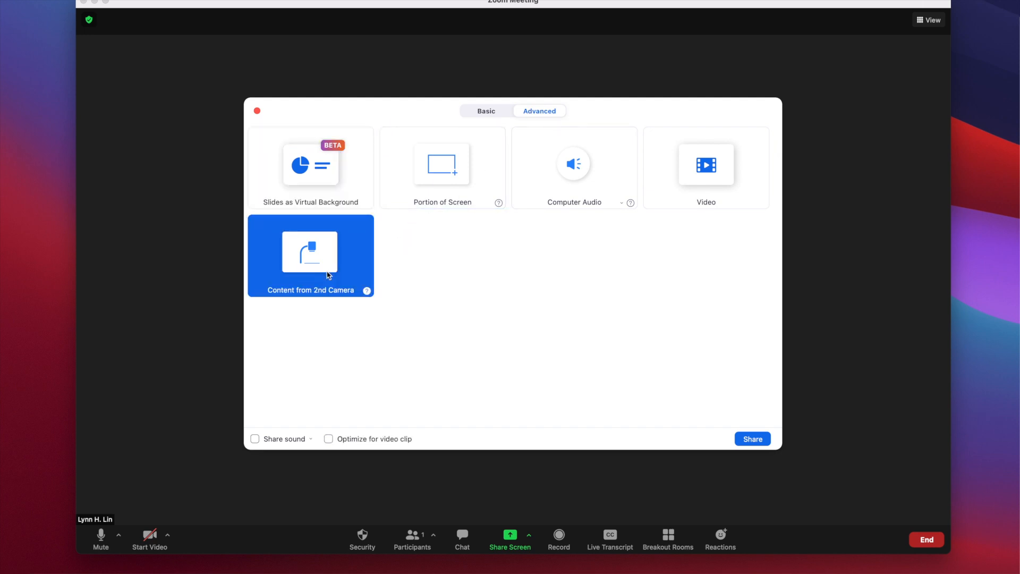